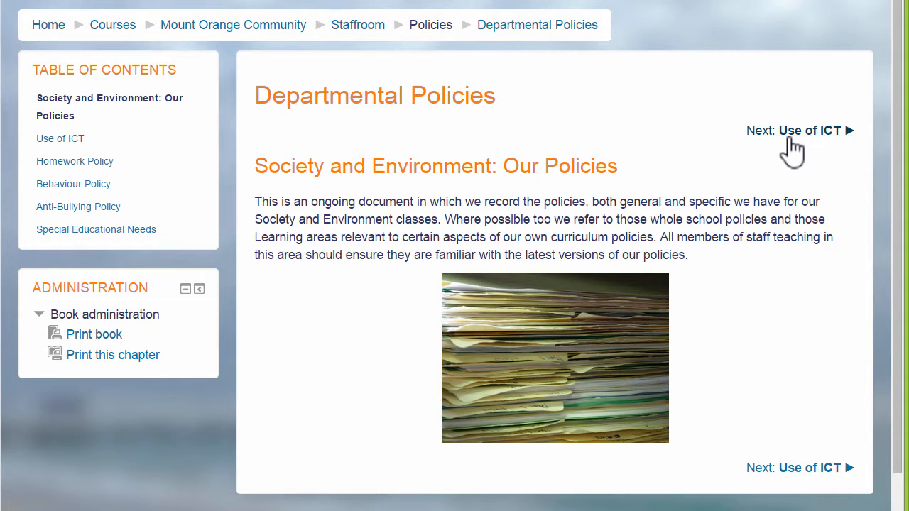
- Move to the next chapter of the Departmental Policies example book
left_click(800, 131)
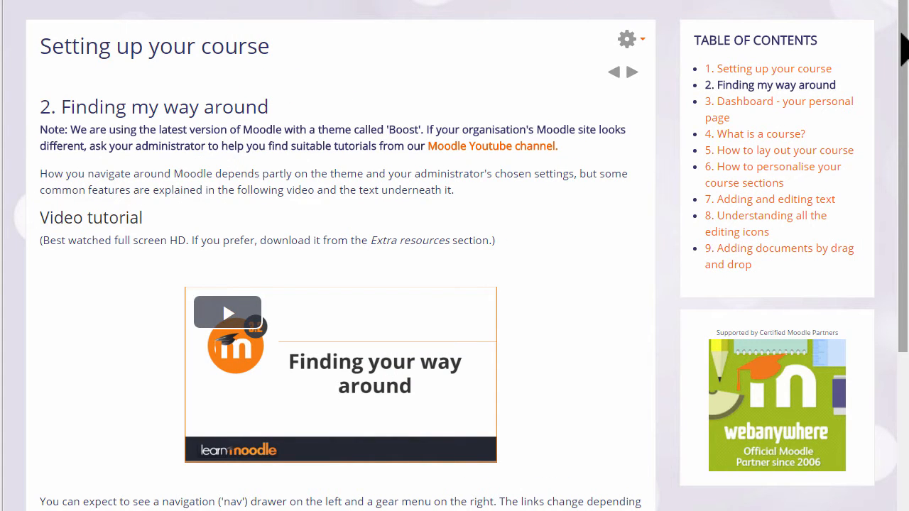
mouse_move(845, 128)
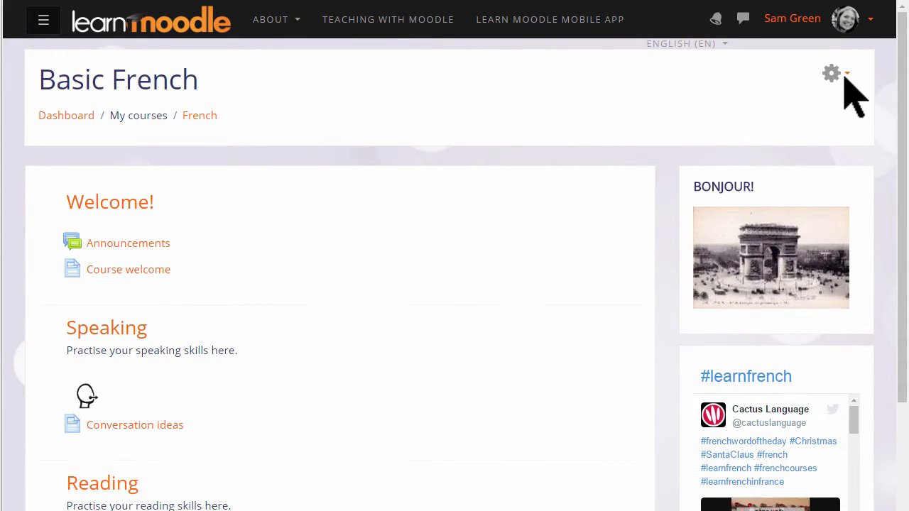
- Turn editing on in Basic French and open the activity chooser for Reading
left_click(831, 73)
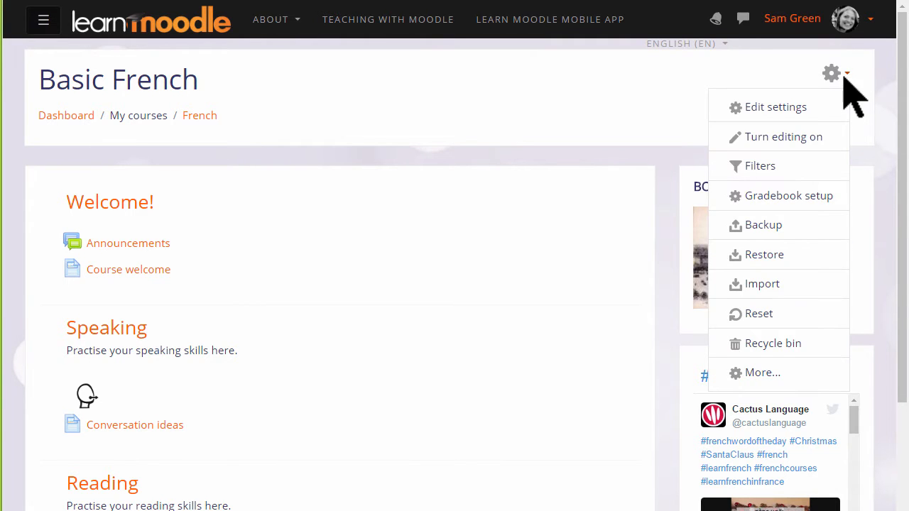
left_click(783, 136)
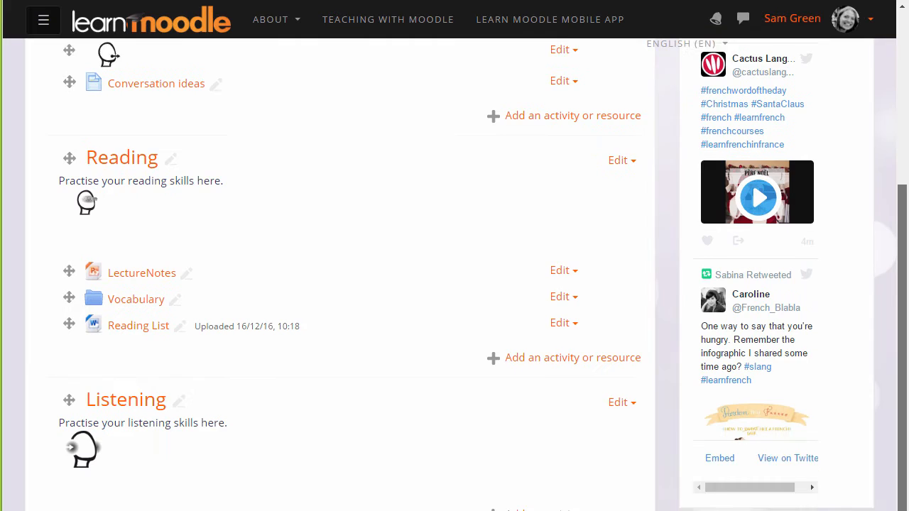
scroll("down", 3)
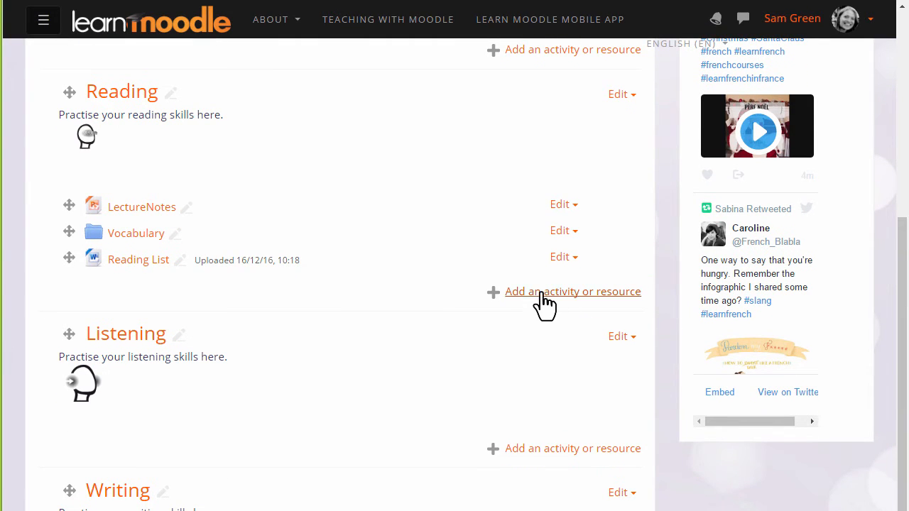
left_click(572, 291)
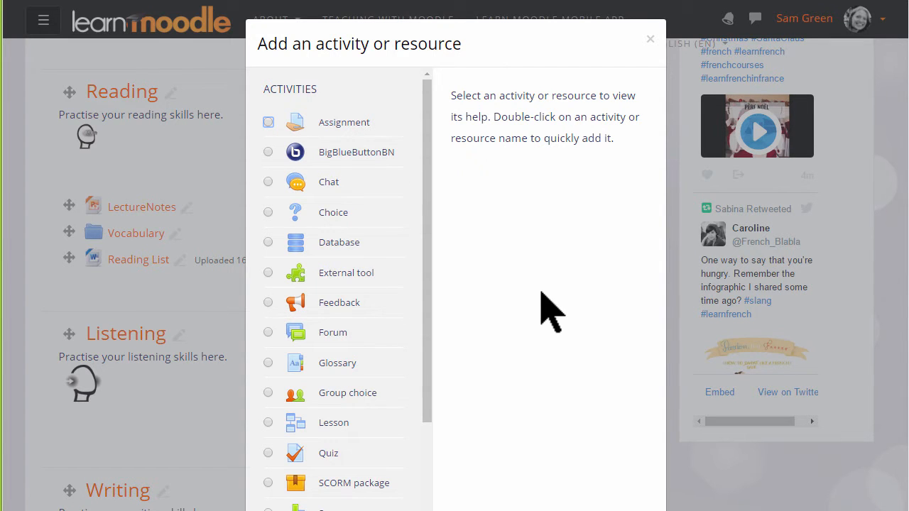
scroll("down", 3)
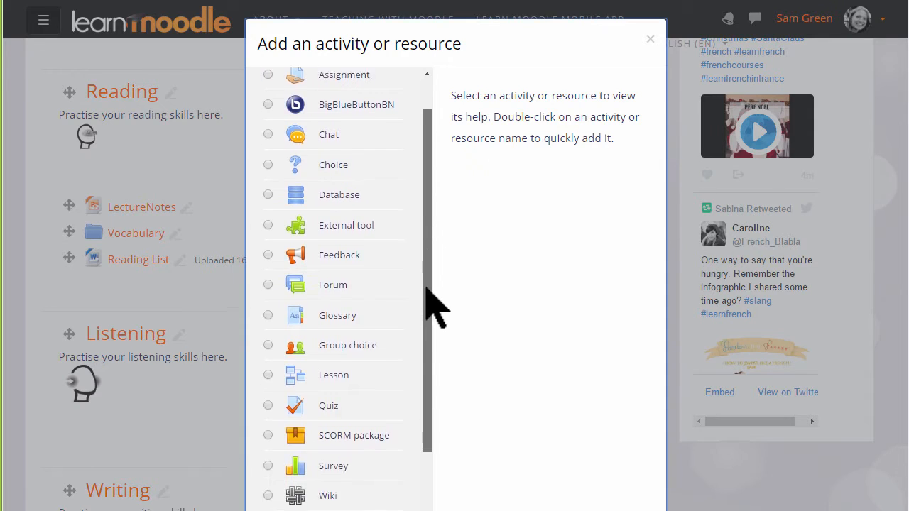
scroll("down", 3)
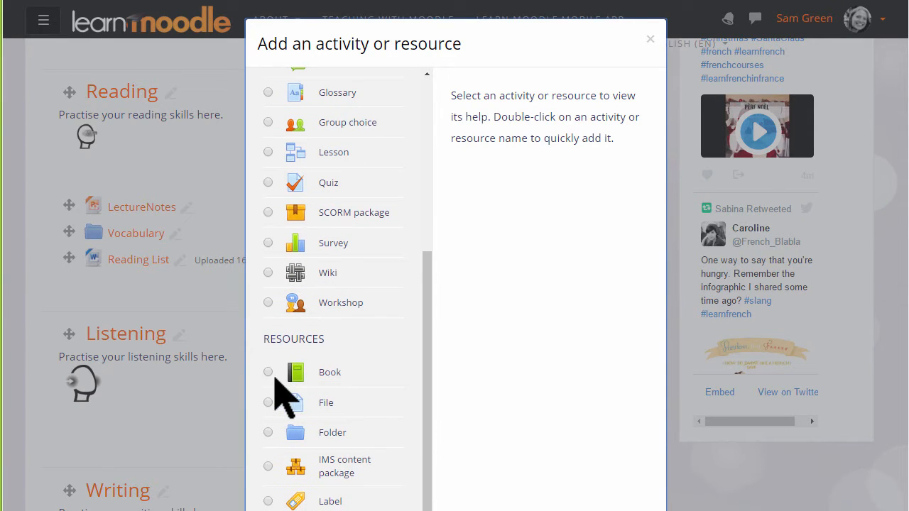
mouse_move(276, 398)
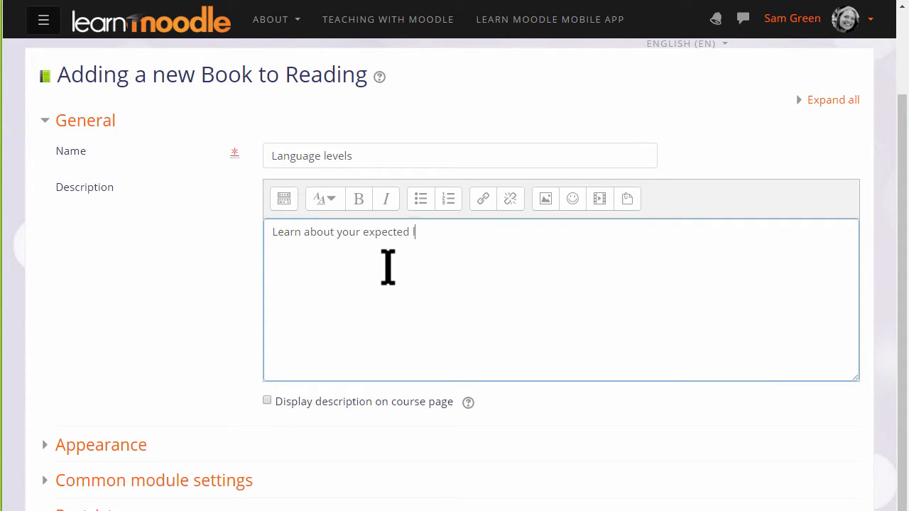
- Describe the book as 'Learn about your expected language levels here.' and expand Appearance
type("language levels")
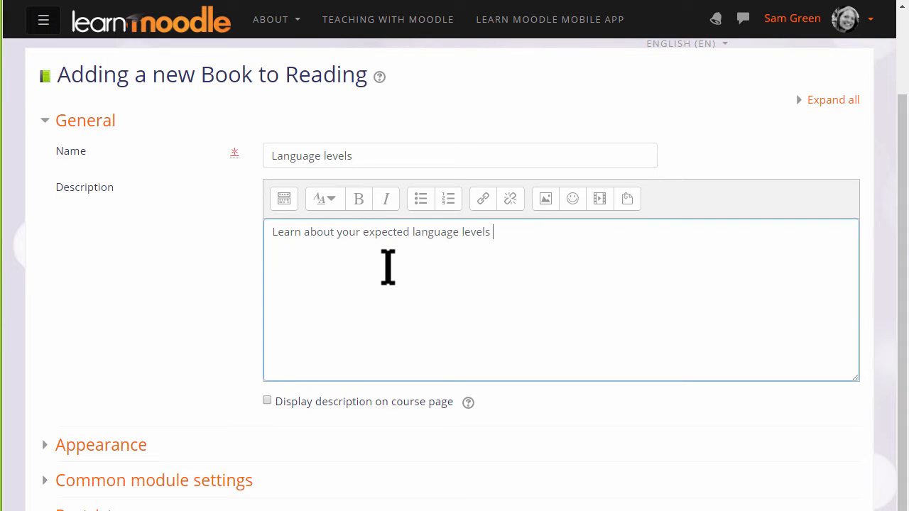
type("here.")
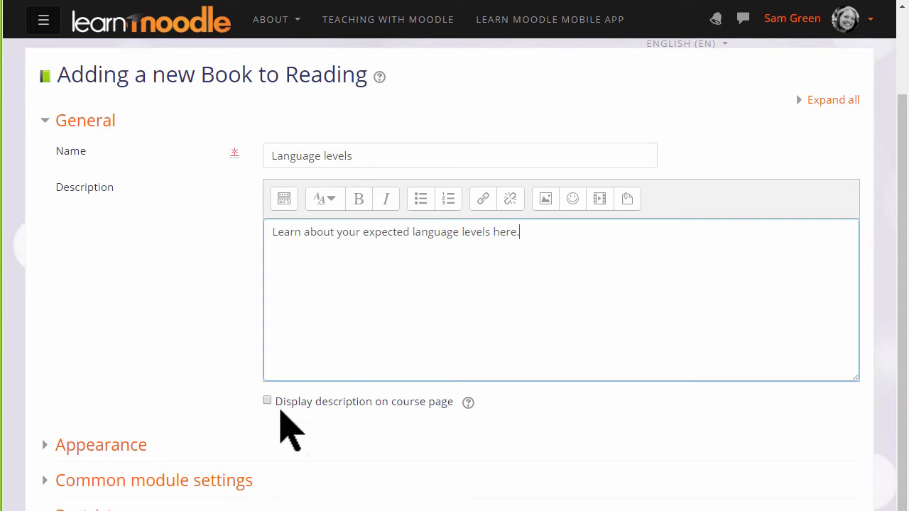
scroll("down", 3)
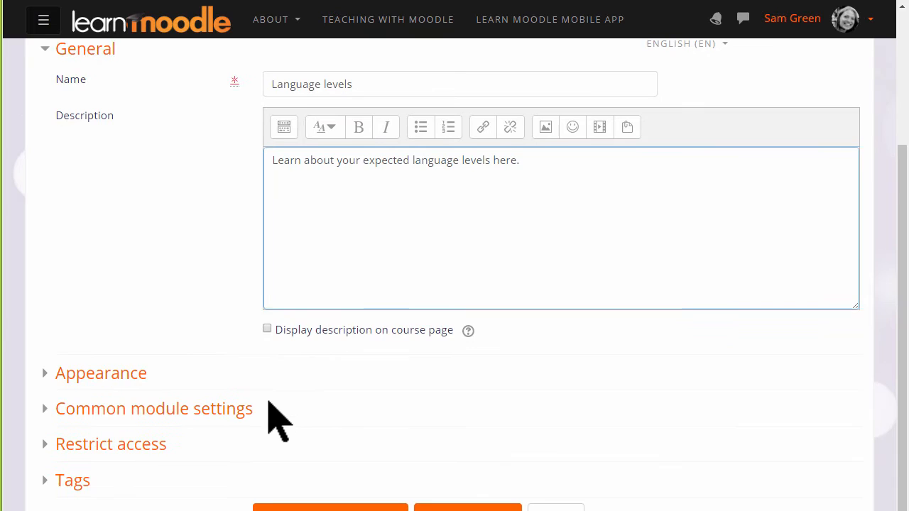
left_click(101, 373)
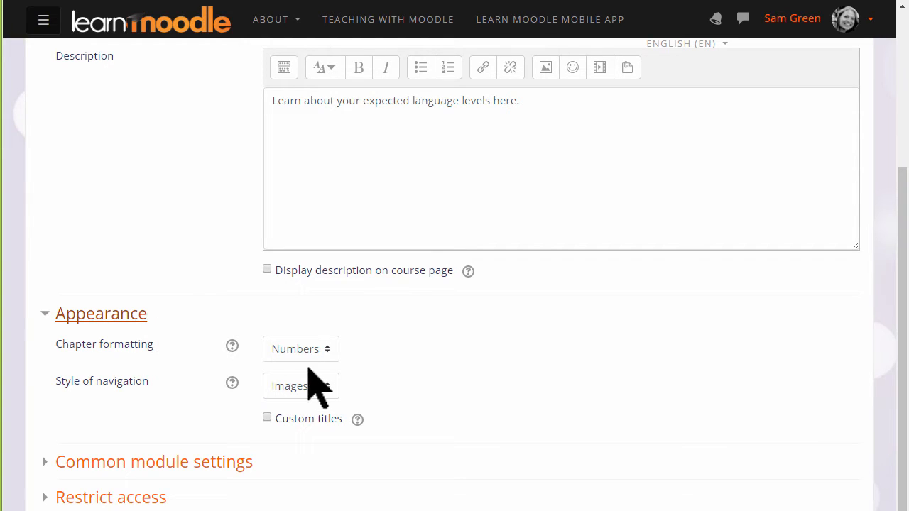
mouse_move(334, 369)
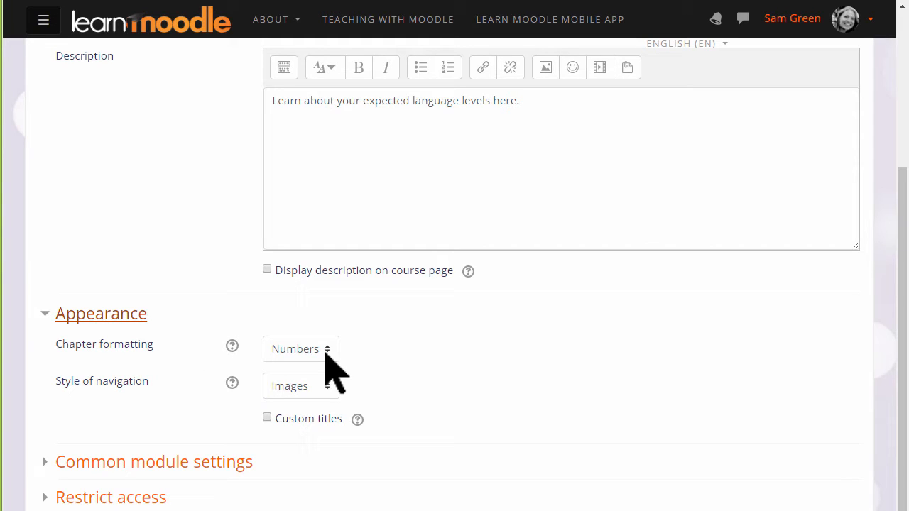
mouse_move(333, 397)
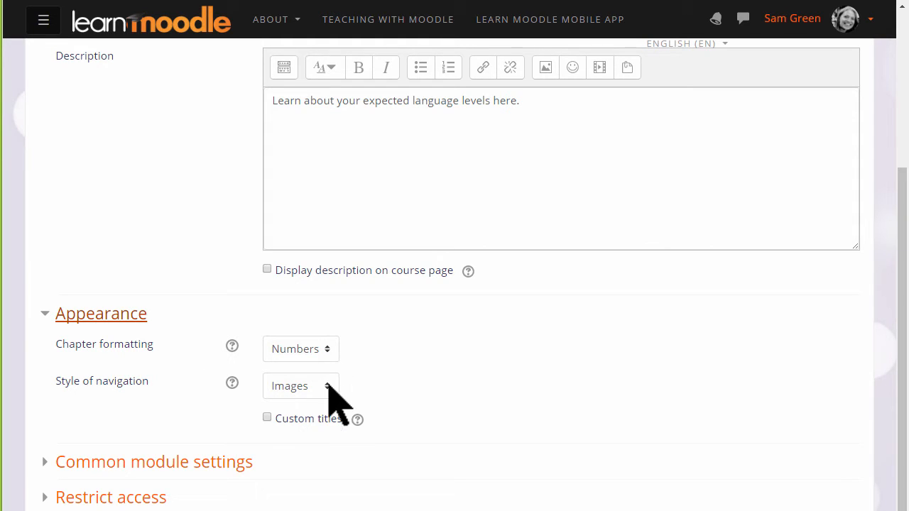
left_click(300, 386)
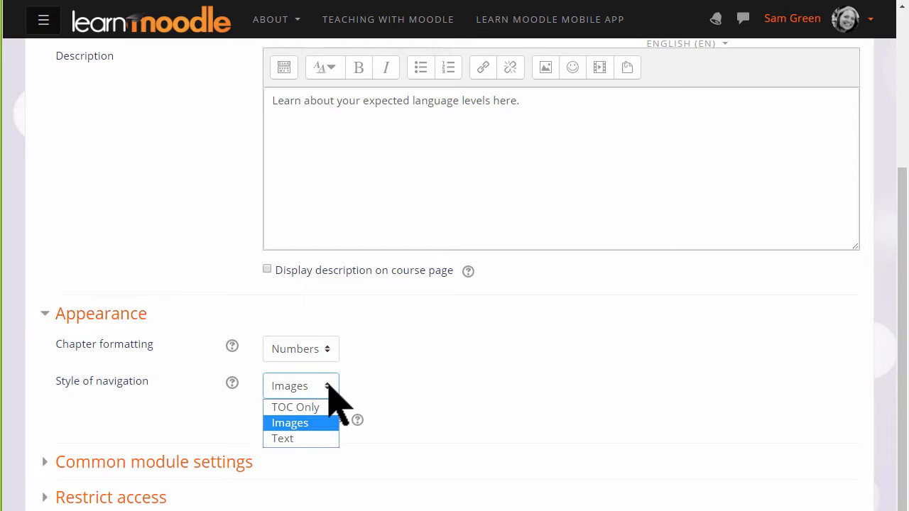
mouse_move(294, 406)
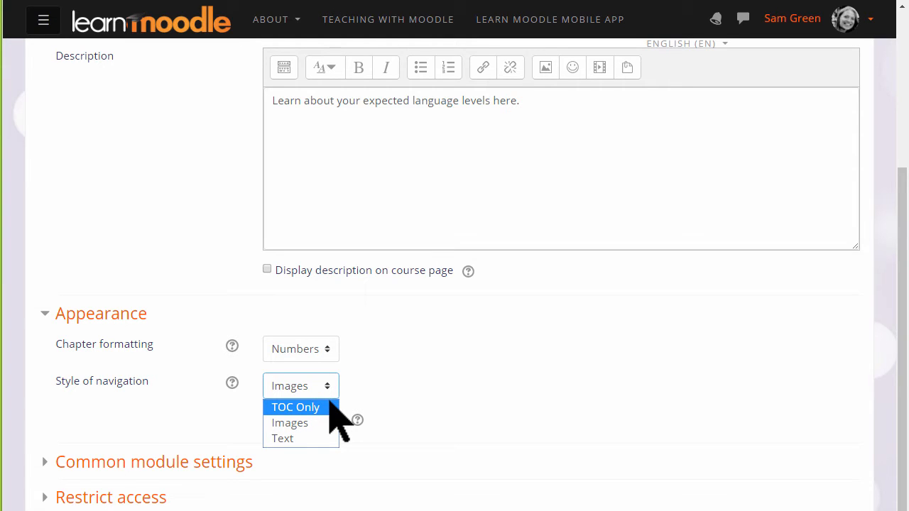
mouse_move(289, 423)
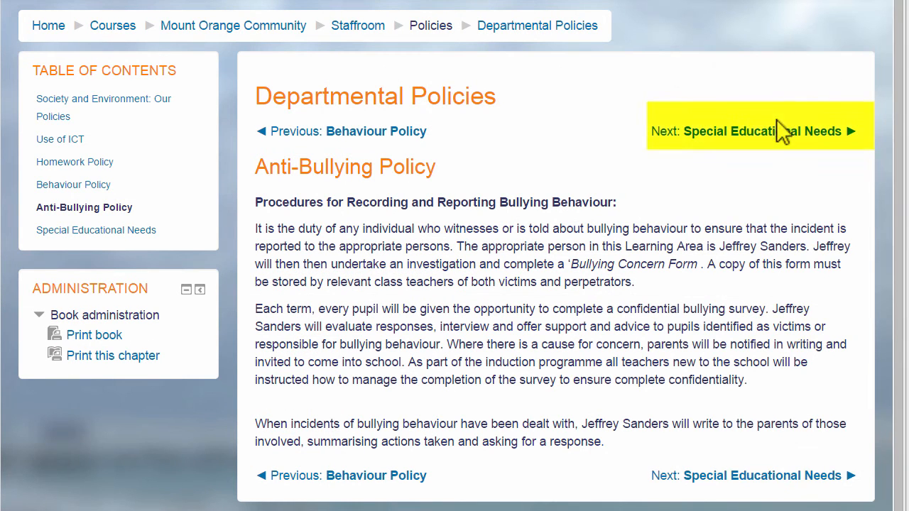
mouse_move(550, 137)
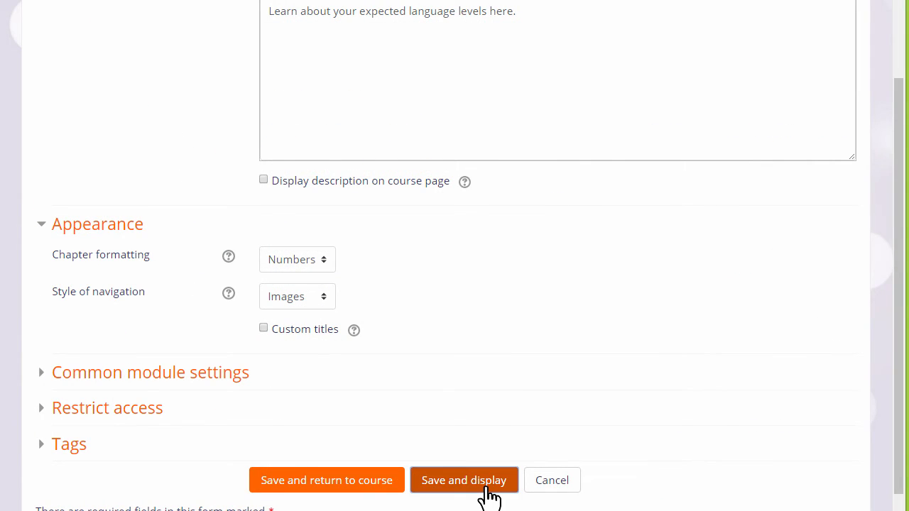
- Save the Language levels book and save its first chapter, Level A1
left_click(463, 480)
type("Level A")
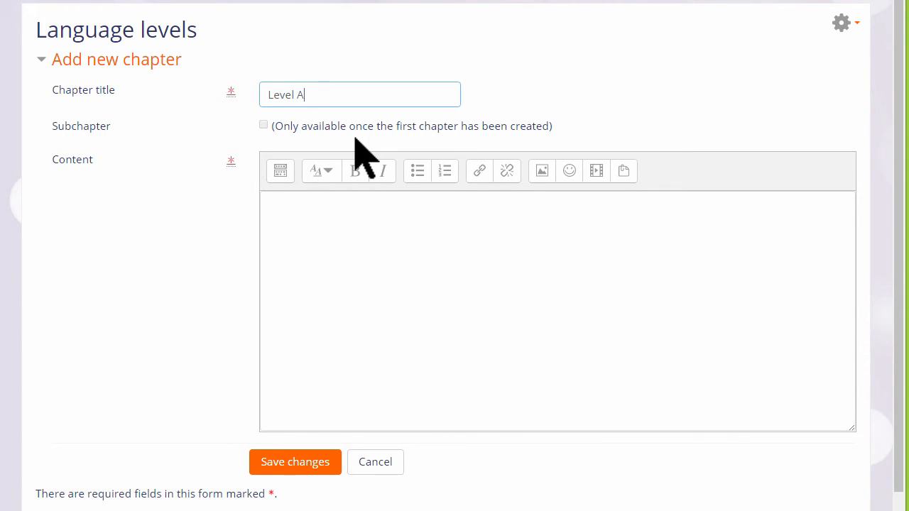
type("1")
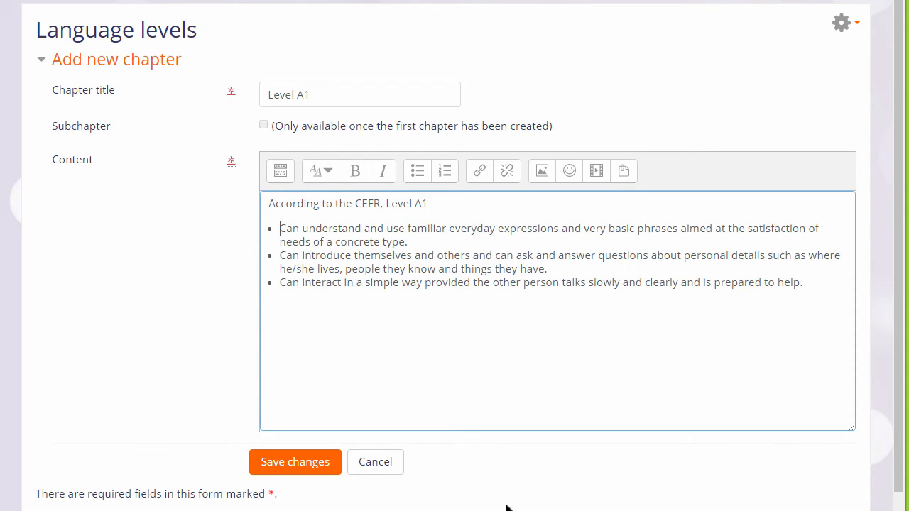
left_click(295, 461)
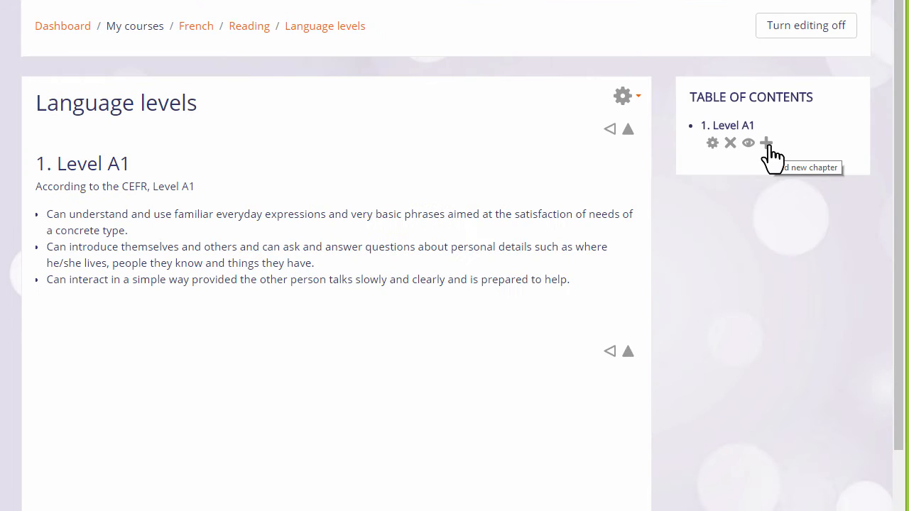
mouse_move(766, 143)
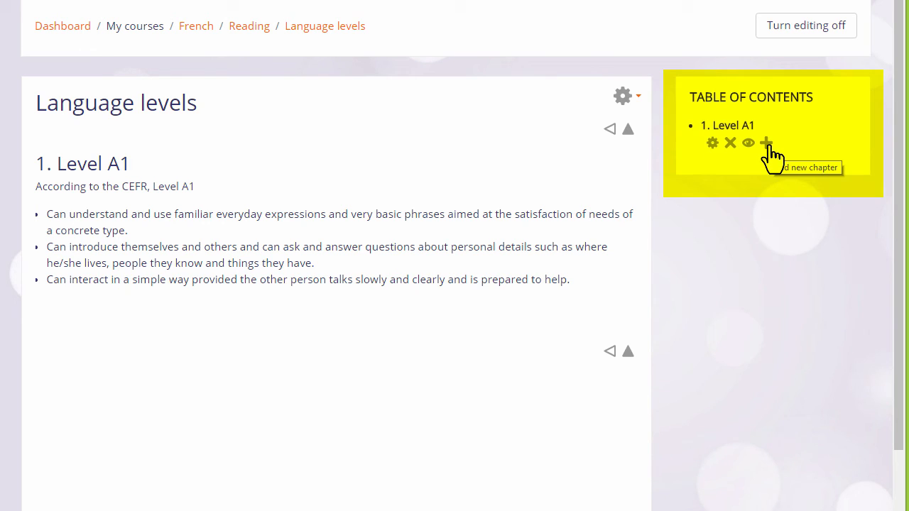
- Add and save a second chapter, Level A2, after Level A1
left_click(765, 143)
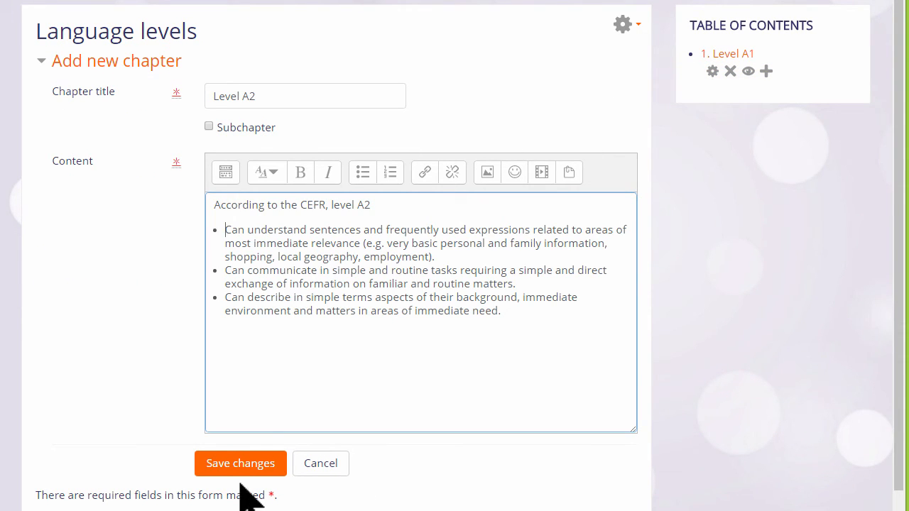
left_click(240, 463)
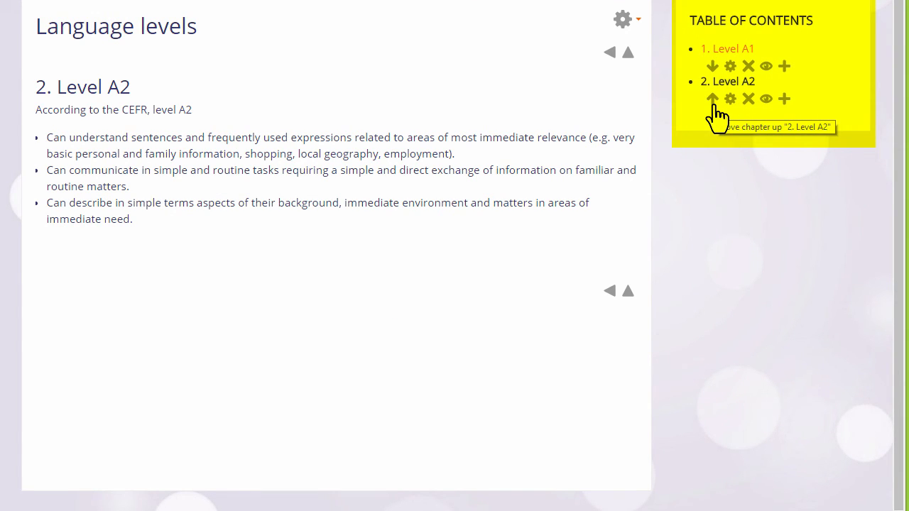
mouse_move(730, 98)
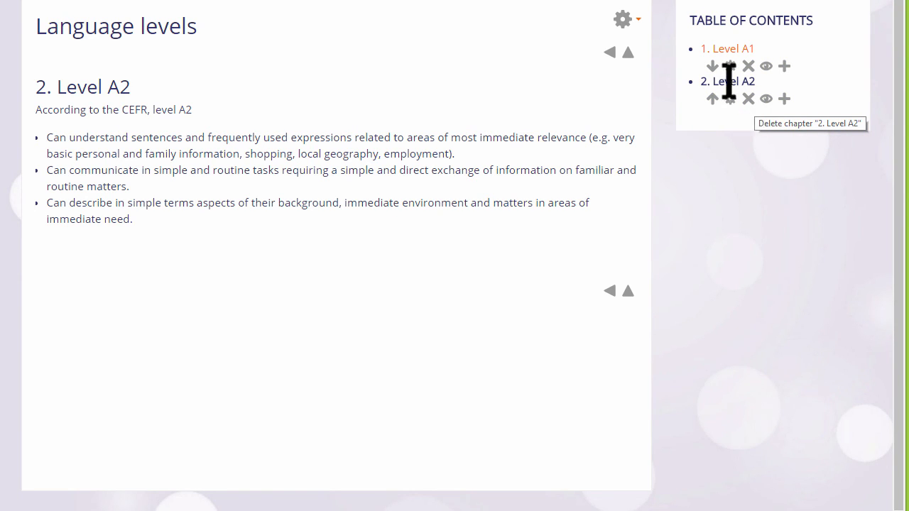
left_click(623, 19)
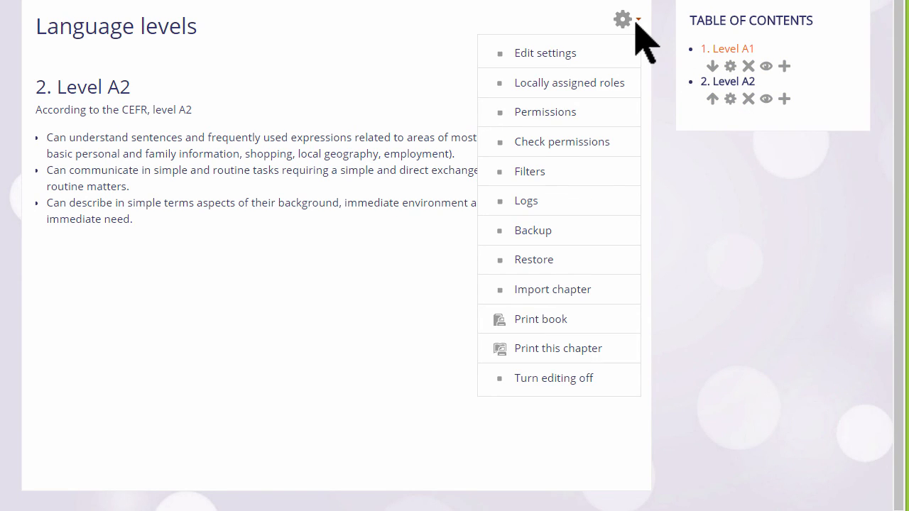
mouse_move(559, 230)
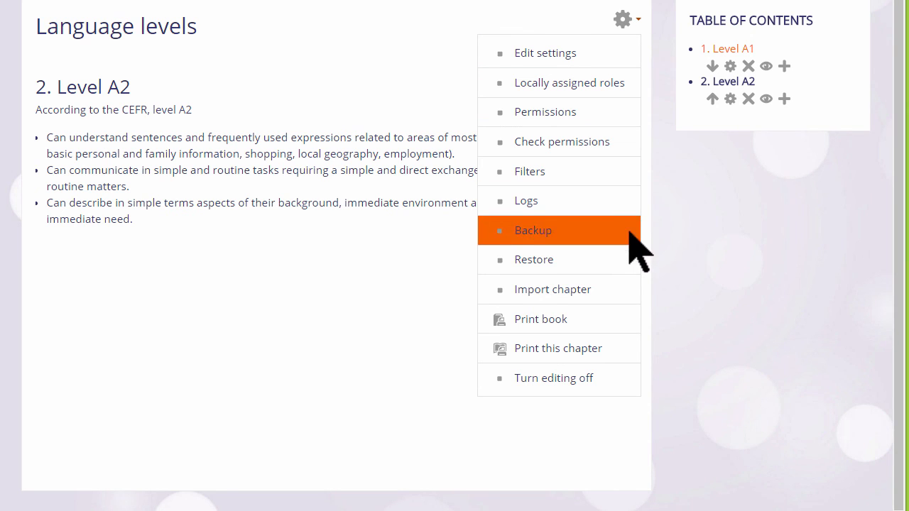